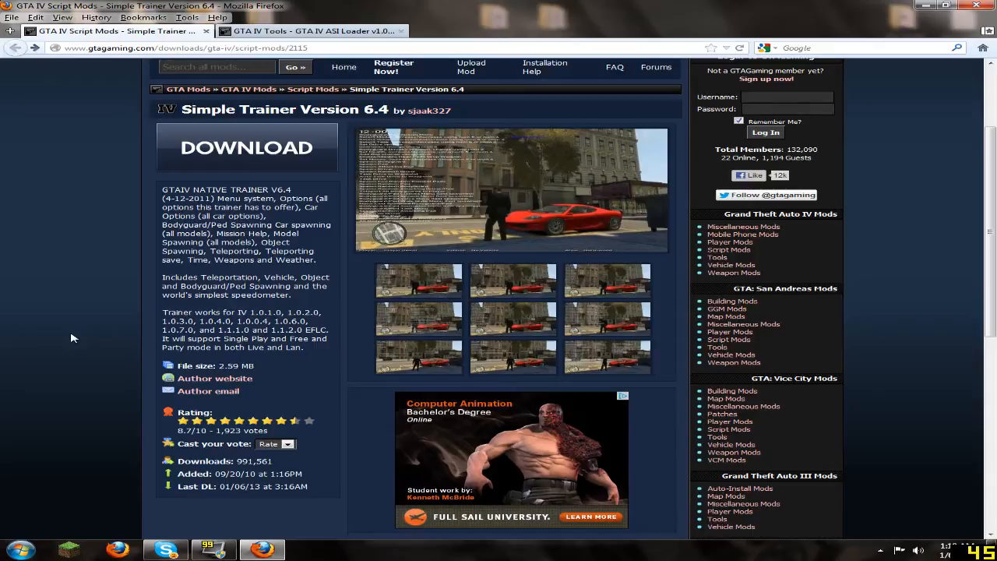
mouse_move(241, 132)
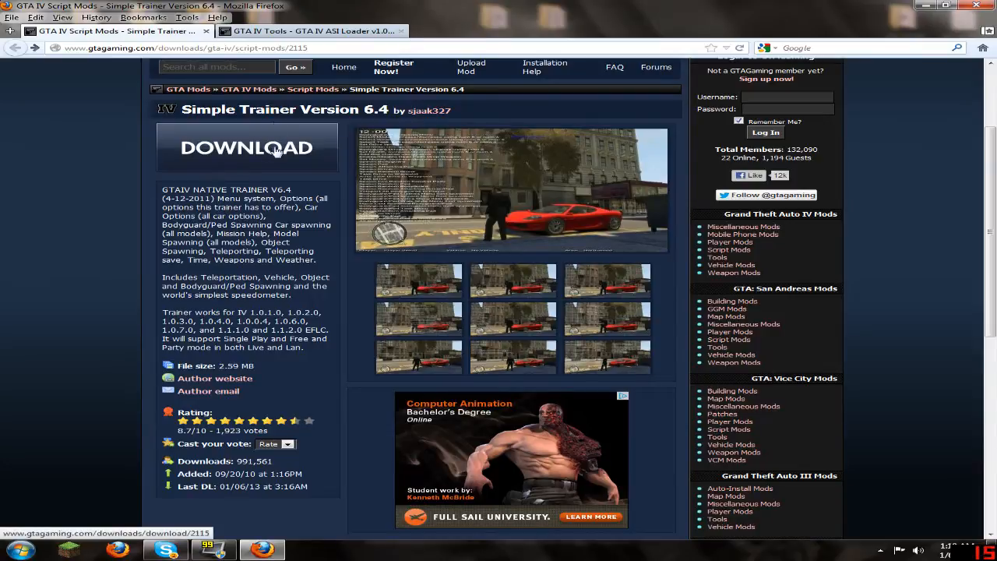
mouse_move(346, 139)
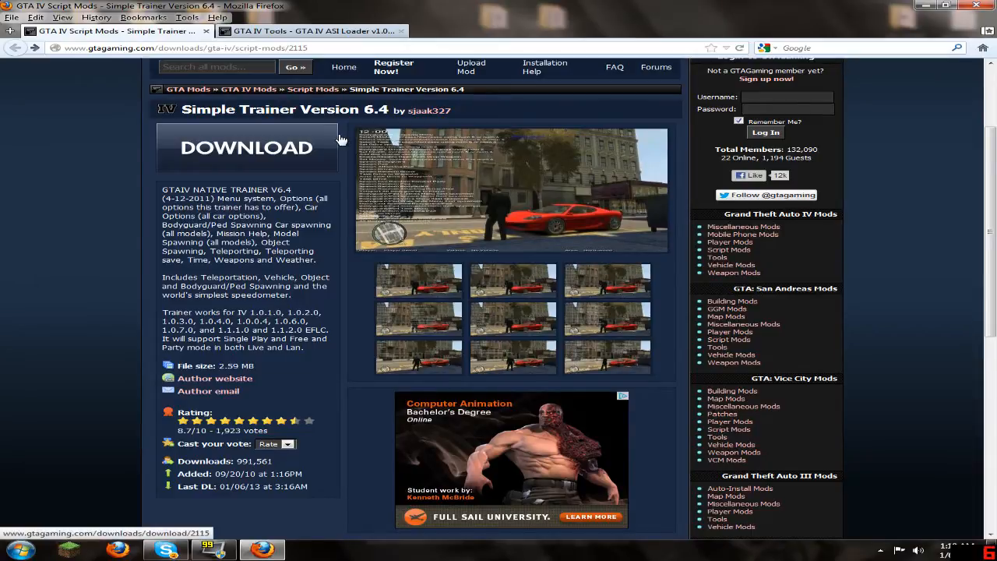
mouse_move(346, 161)
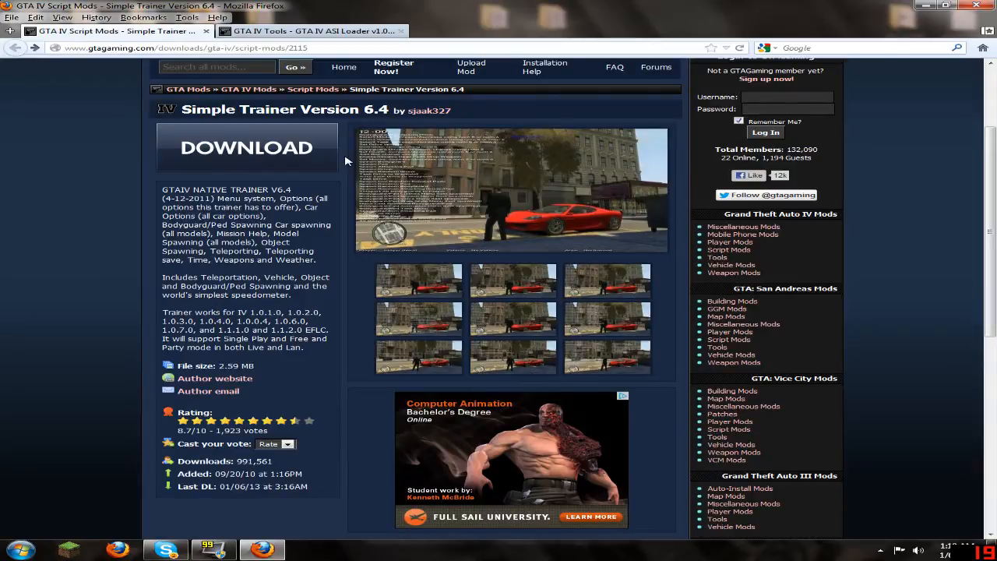
mouse_move(230, 164)
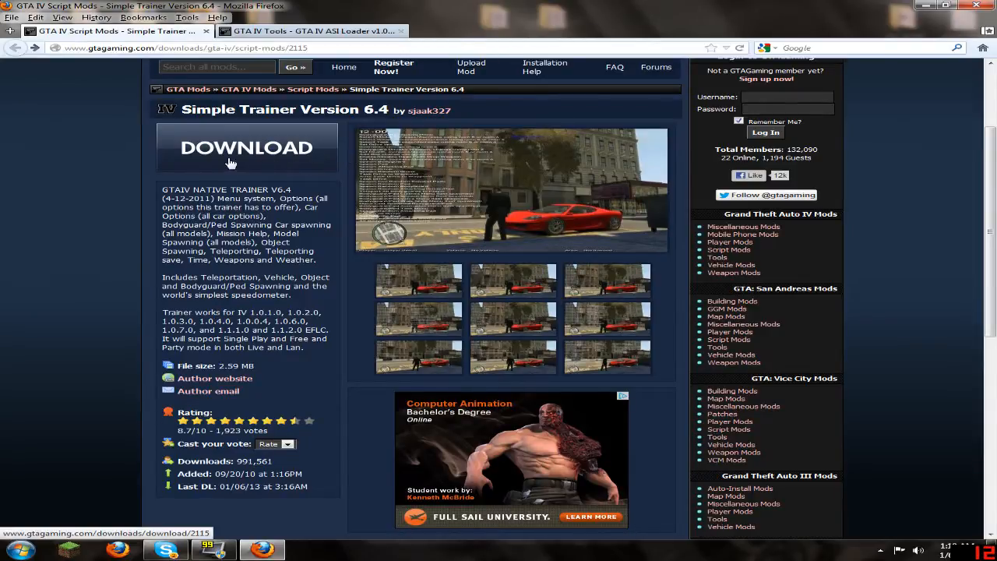
mouse_move(253, 158)
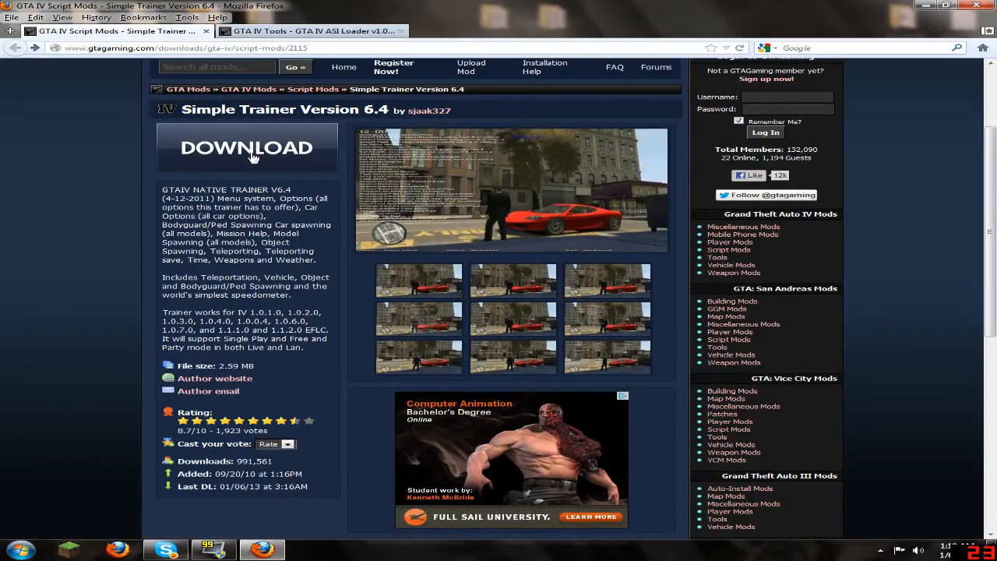
- Minimize Firefox, briefly restore the trainer download page, then minimize it again to the desktop
click(246, 148)
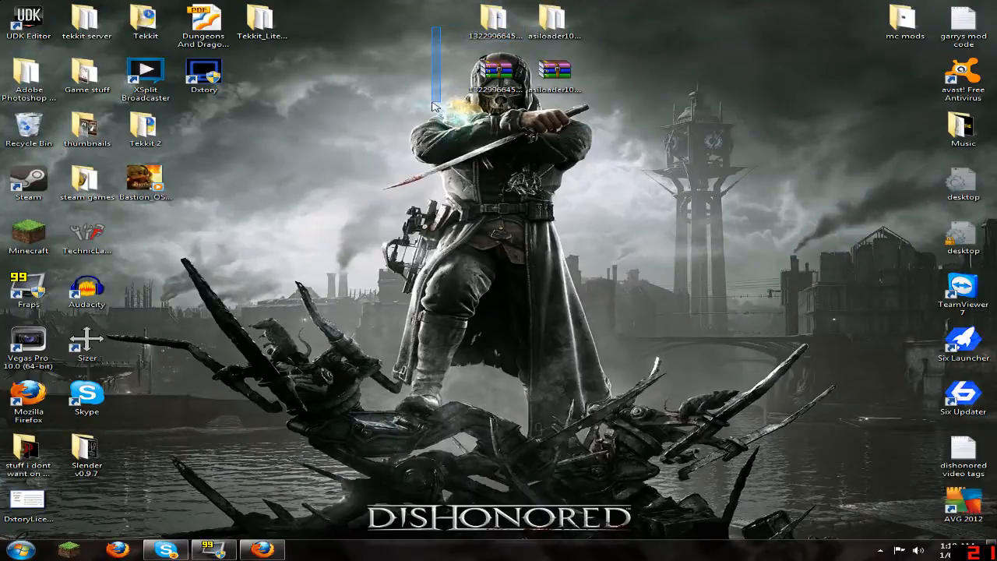
click(555, 19)
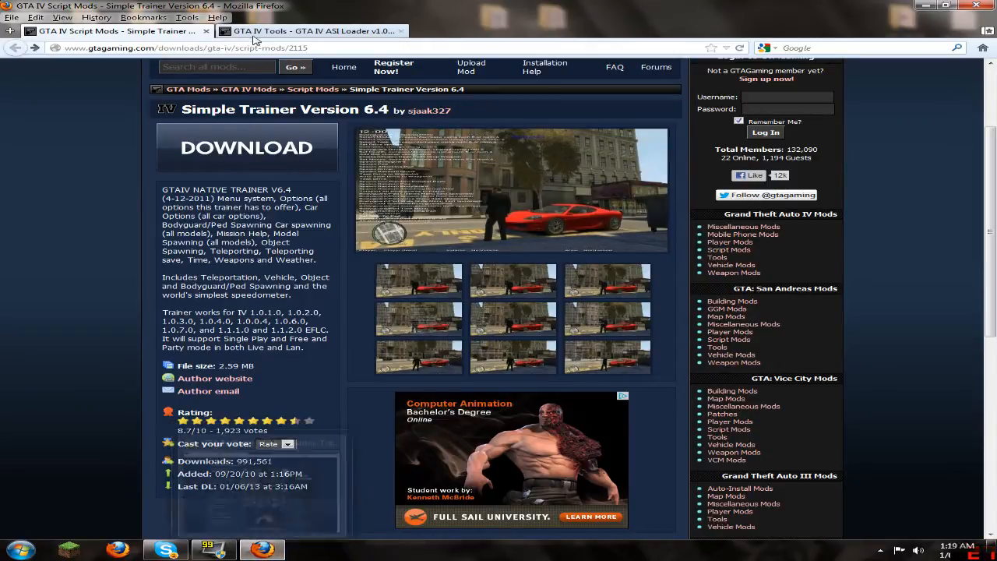
click(311, 31)
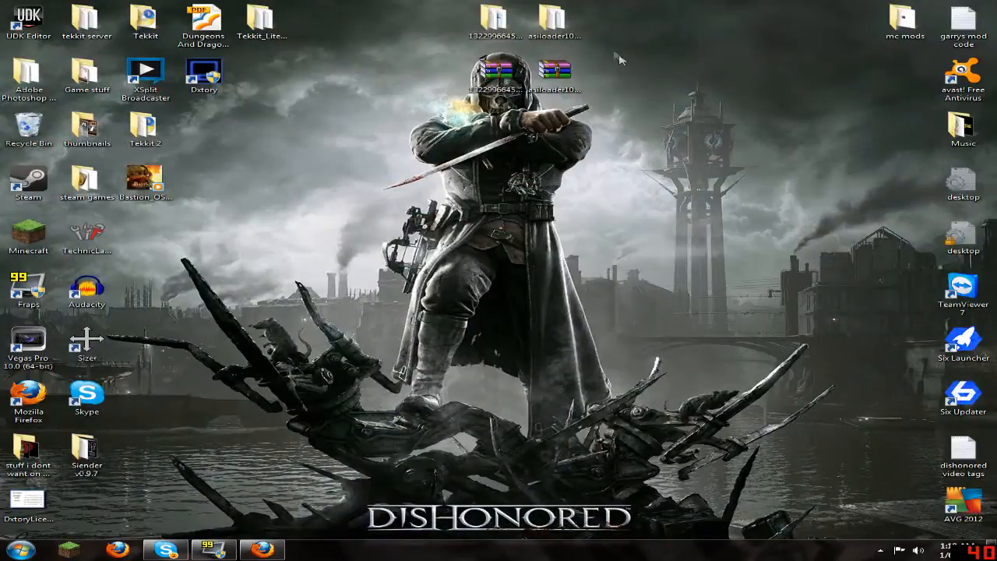
- Open the asiloader1020b desktop folder to view dsound.dll and readme, then close it
click(555, 21)
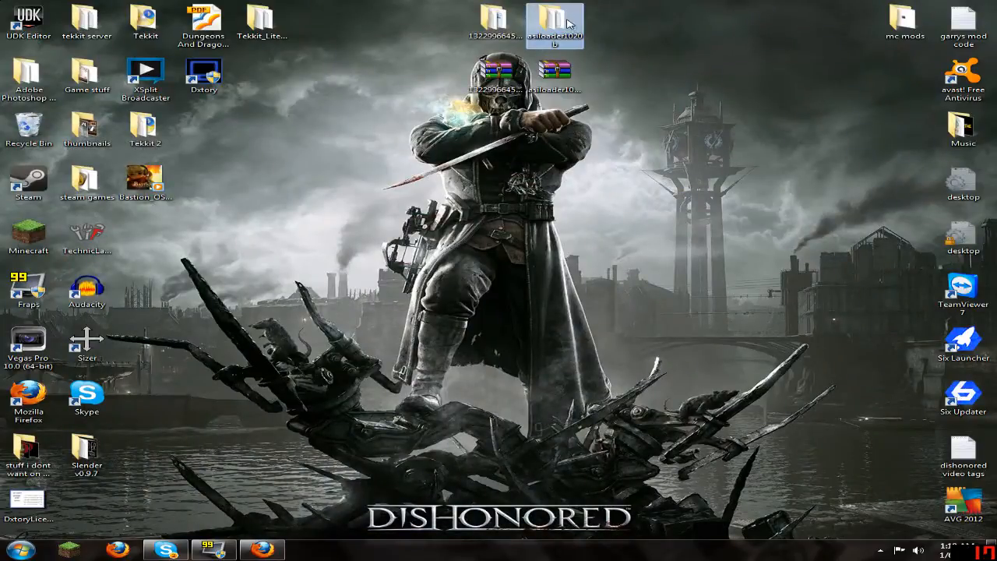
double_click(555, 19)
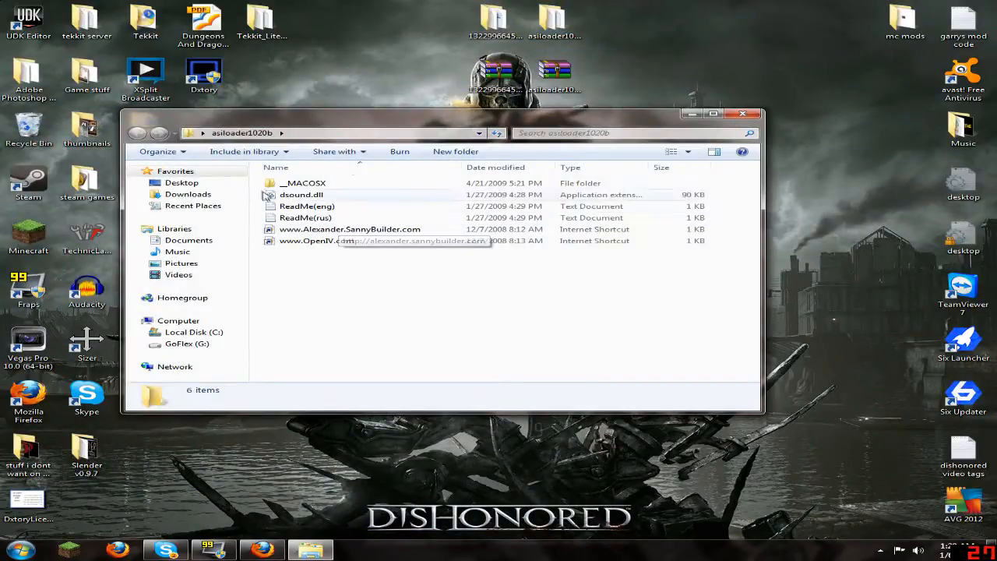
click(302, 194)
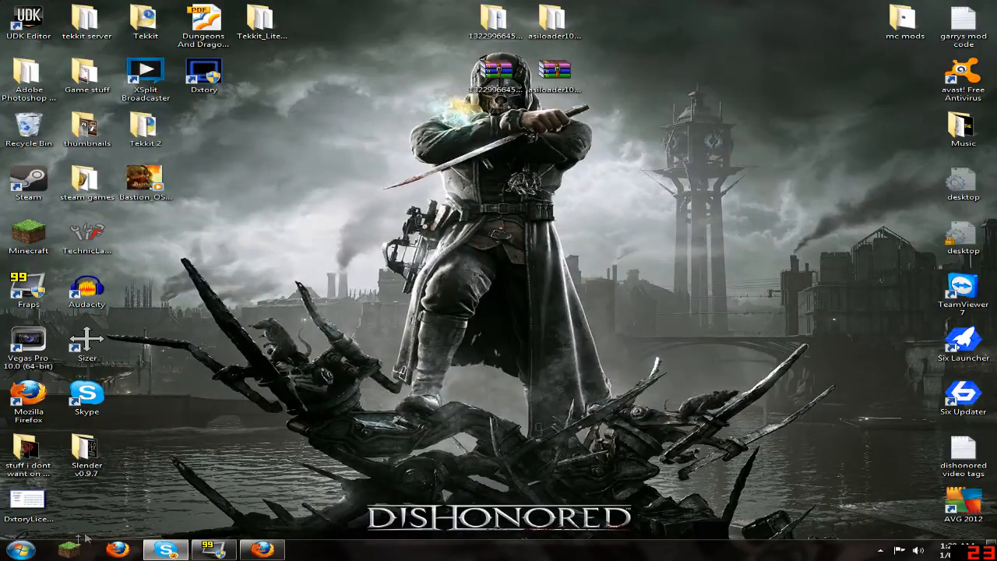
mouse_move(273, 355)
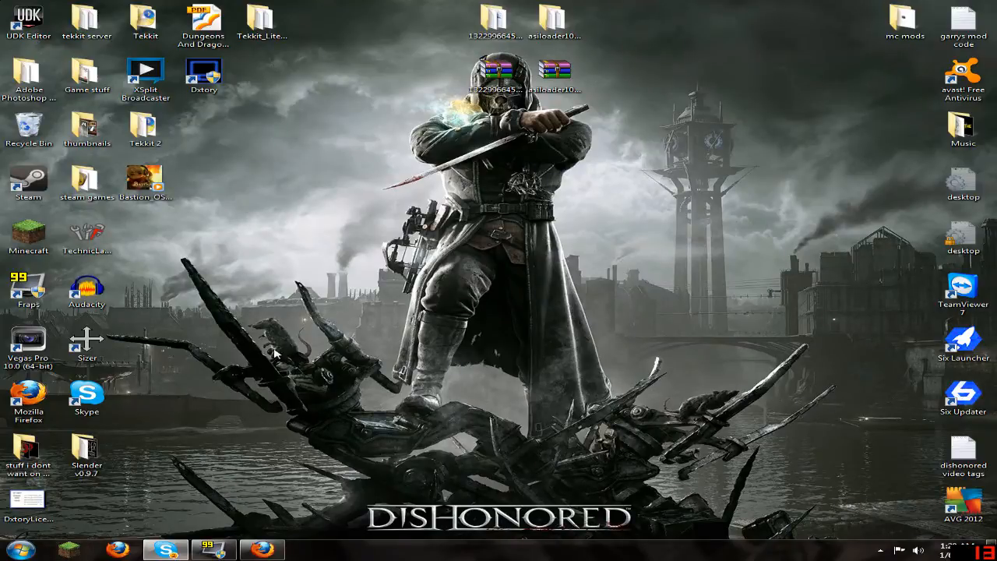
mouse_move(84, 539)
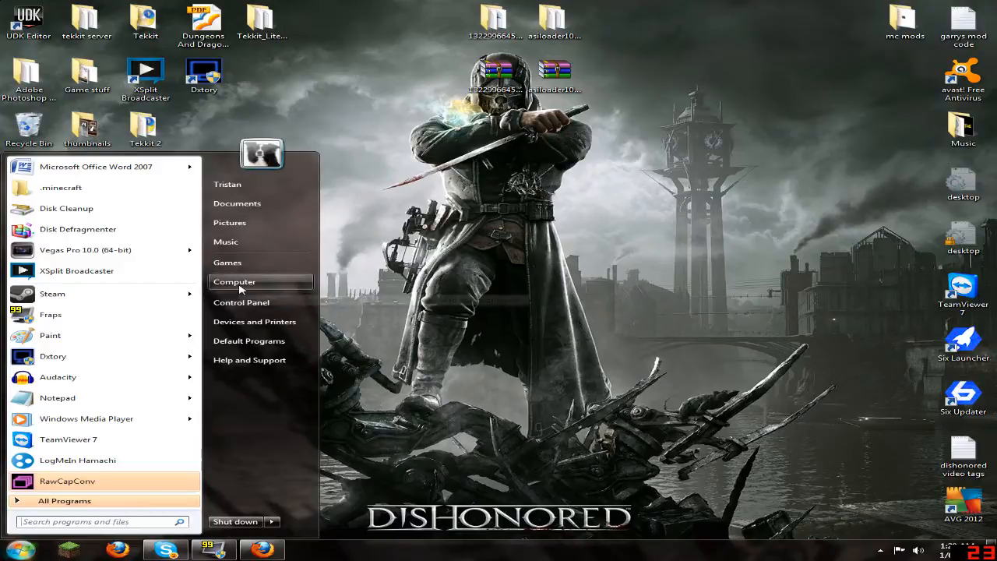
- Navigate from Computer into Local Disk (C:), Program Files (x86), and the Steam folder
click(234, 280)
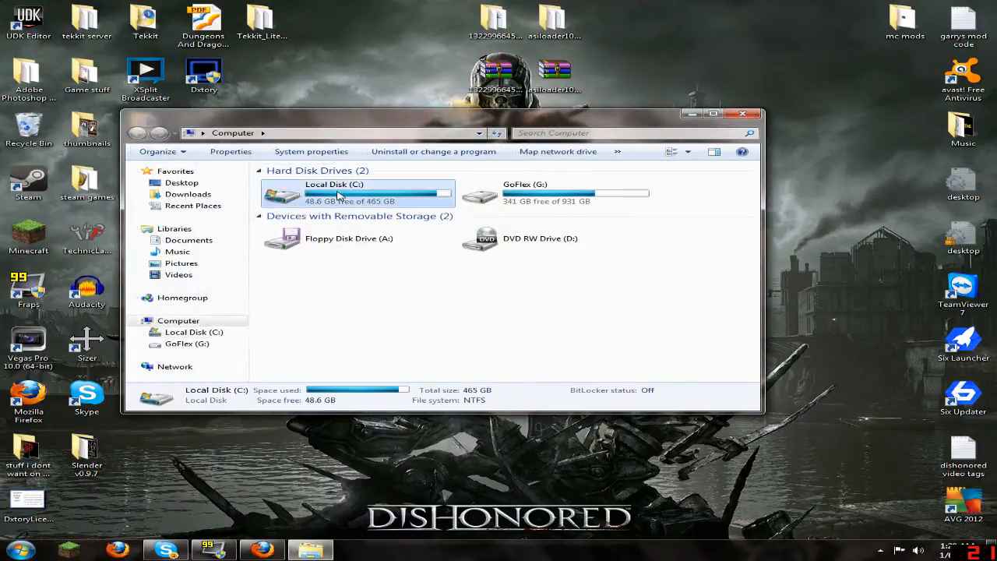
double_click(335, 193)
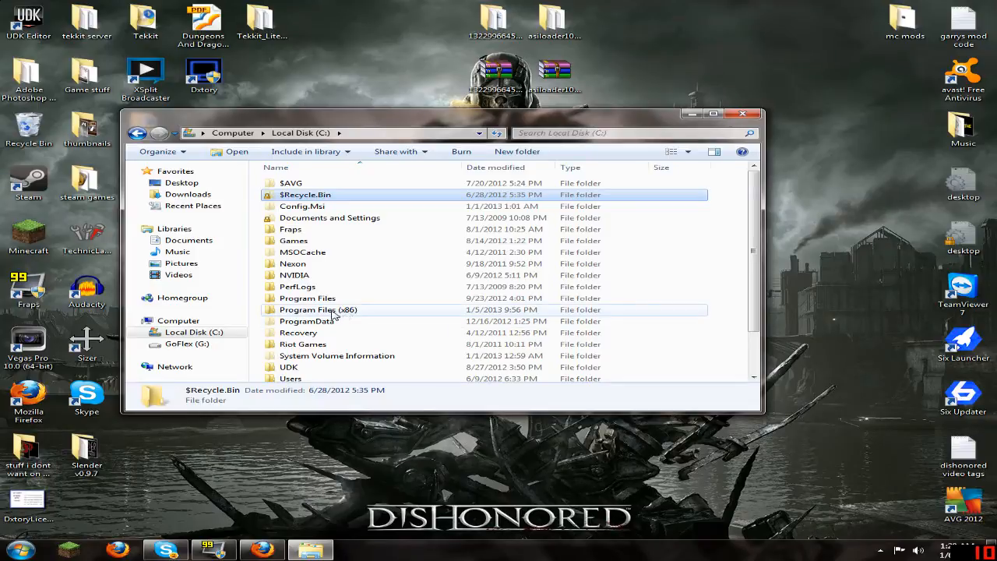
double_click(318, 309)
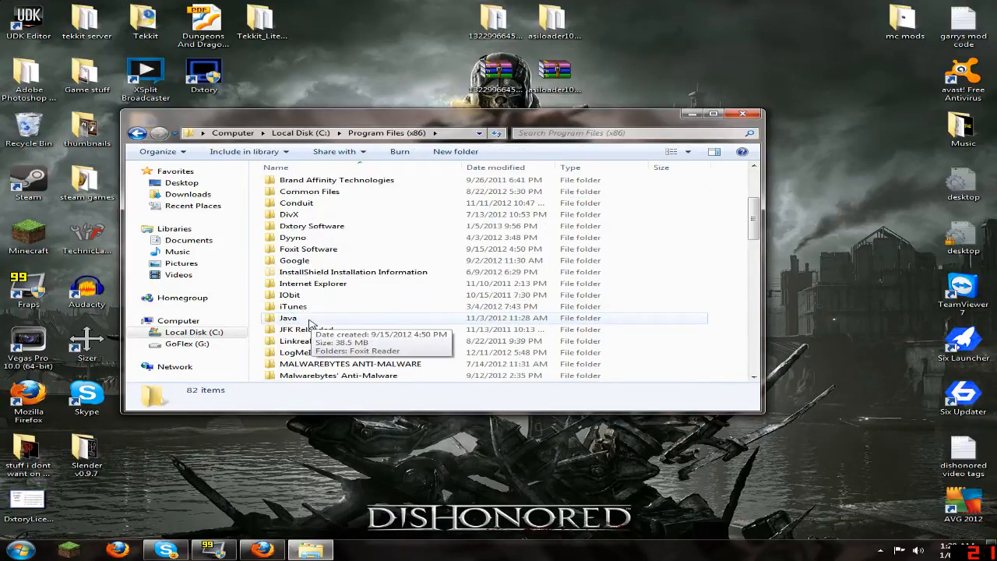
scroll(down, 3)
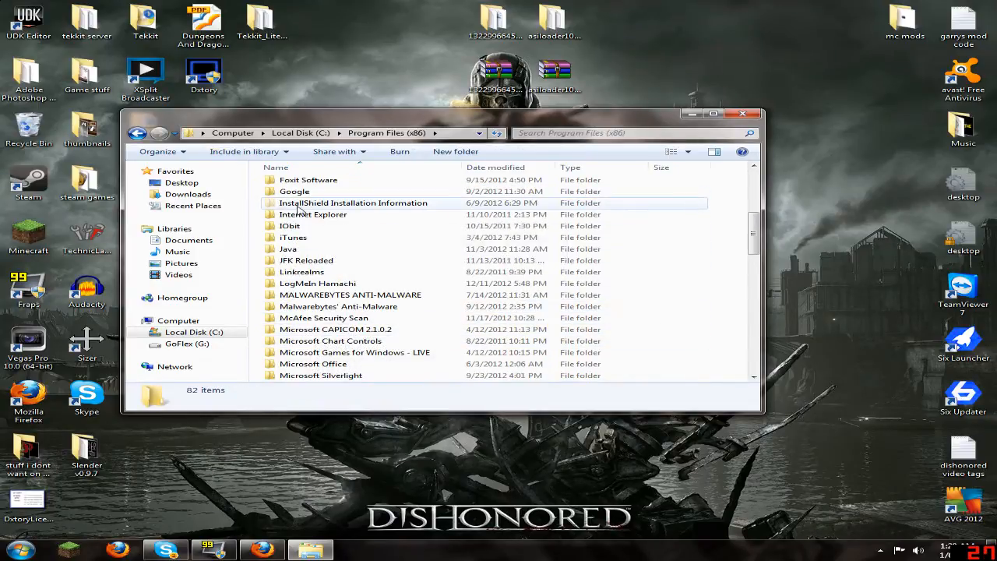
scroll(down, 3)
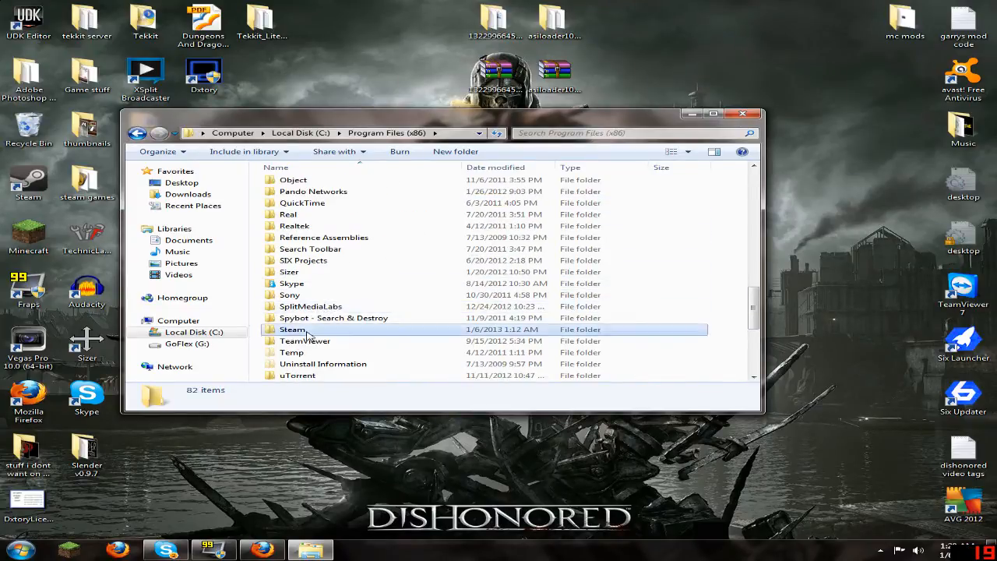
double_click(293, 329)
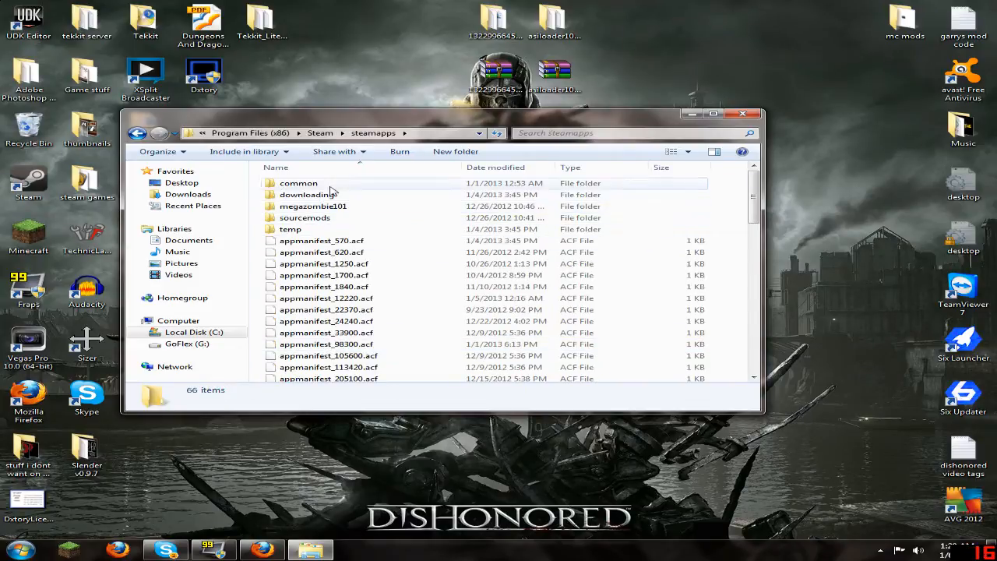
- Go into the common games folder and the Grand Theft Auto IV Episodes from Liberty City folder
double_click(300, 182)
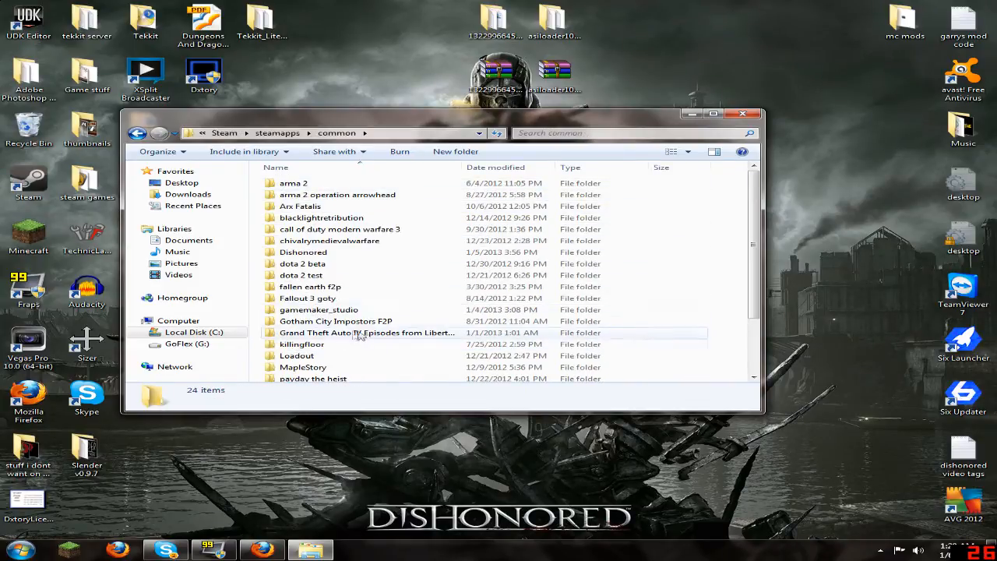
mouse_move(340, 340)
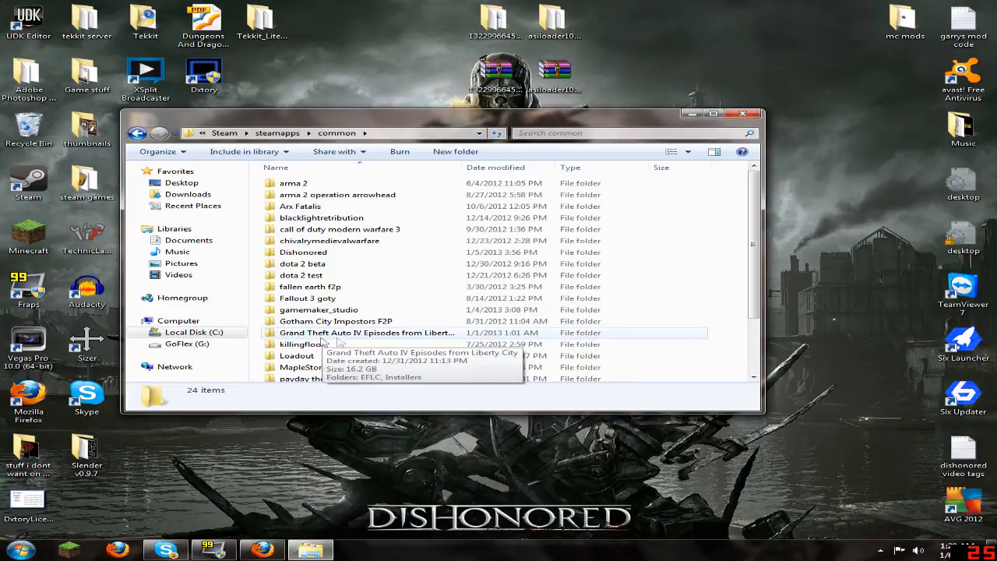
double_click(367, 334)
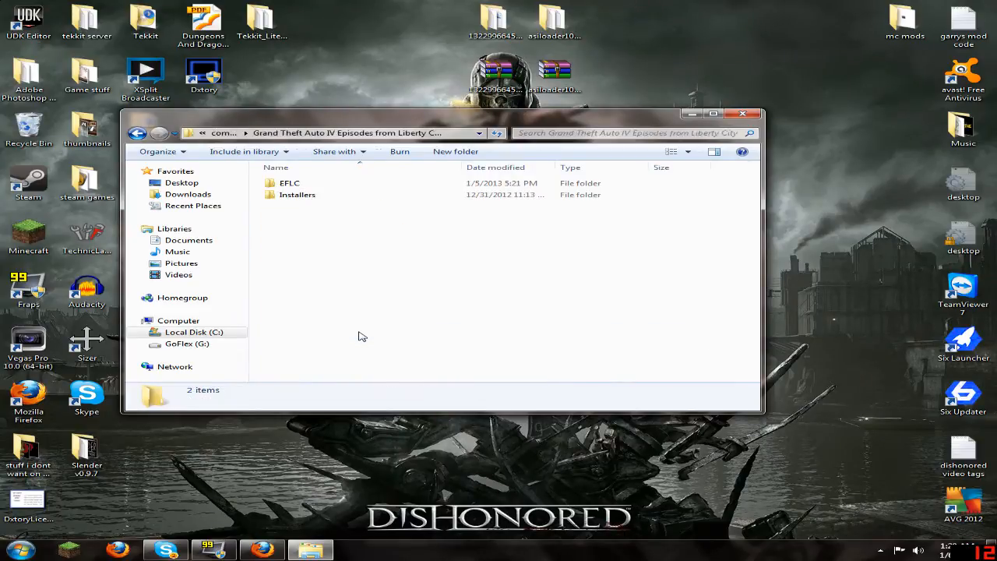
- Enter the EFLC game folder and bring up the downloaded trainer folder alongside it
click(290, 182)
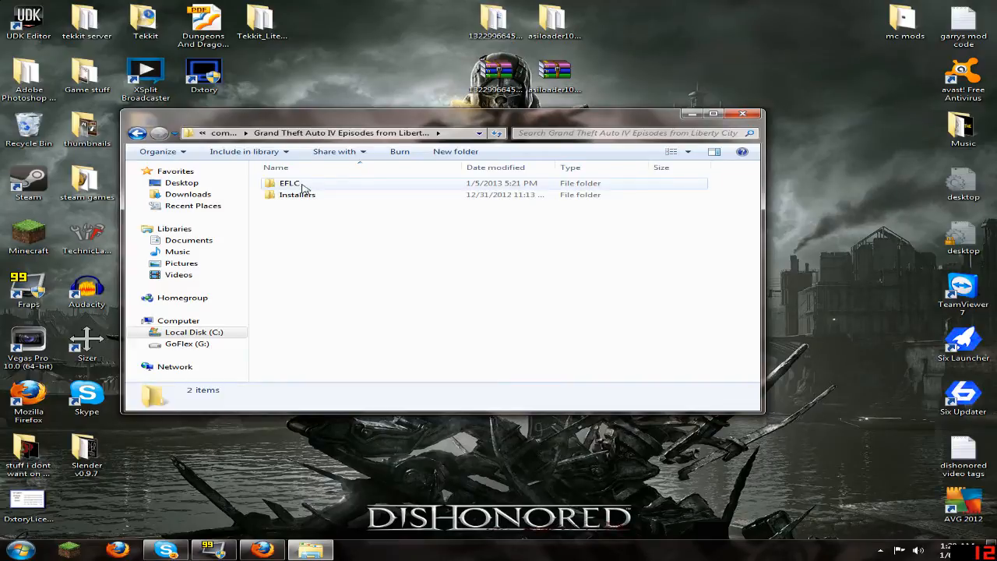
double_click(290, 182)
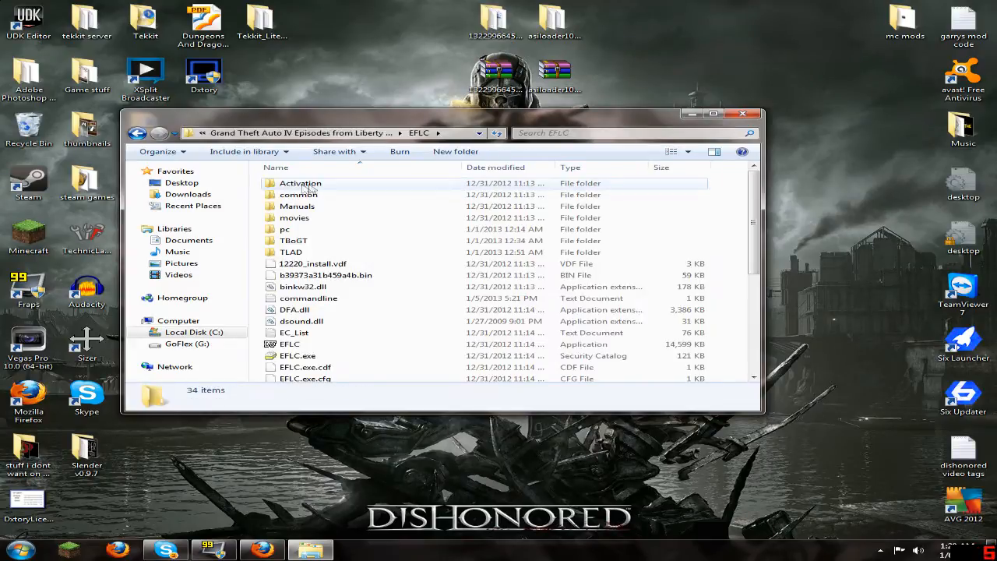
mouse_move(312, 356)
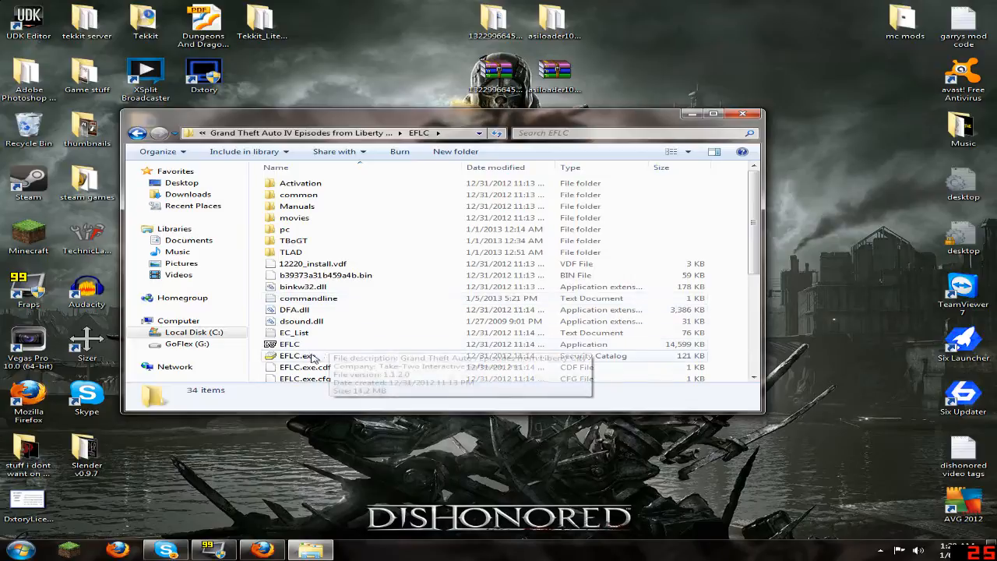
scroll(down, 3)
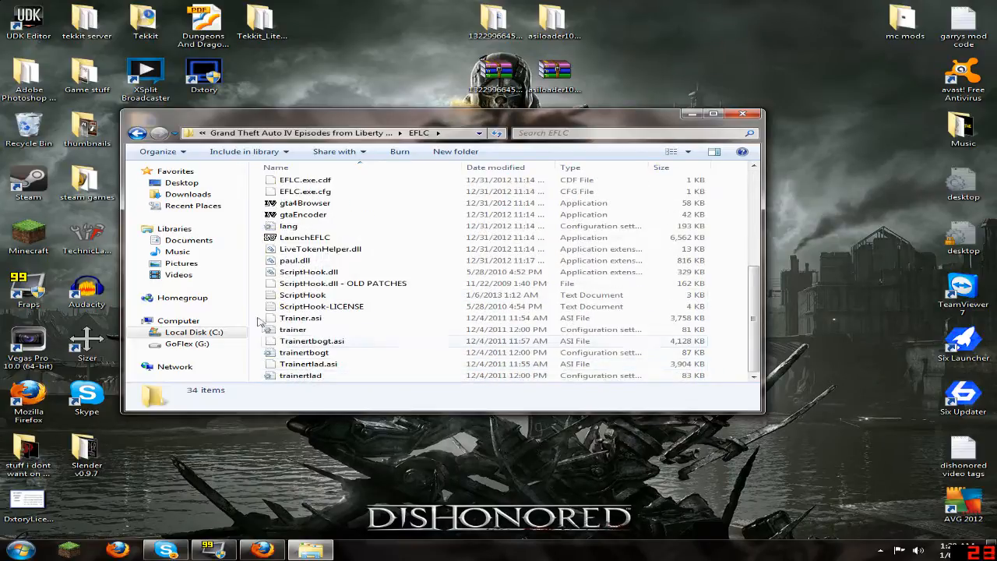
click(293, 329)
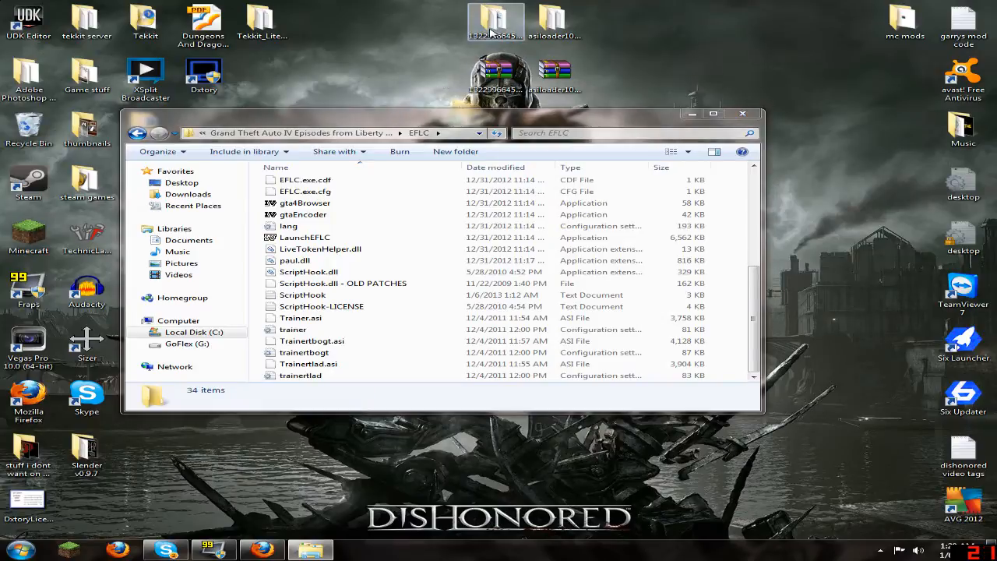
double_click(496, 22)
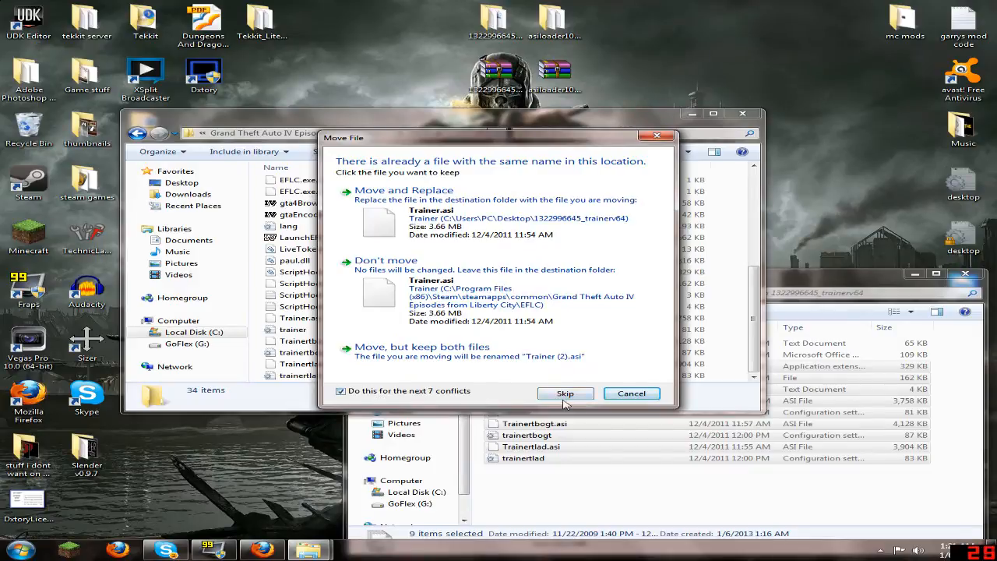
- Resolve the Trainer.asi name conflict by skipping files already present in EFLC
click(564, 392)
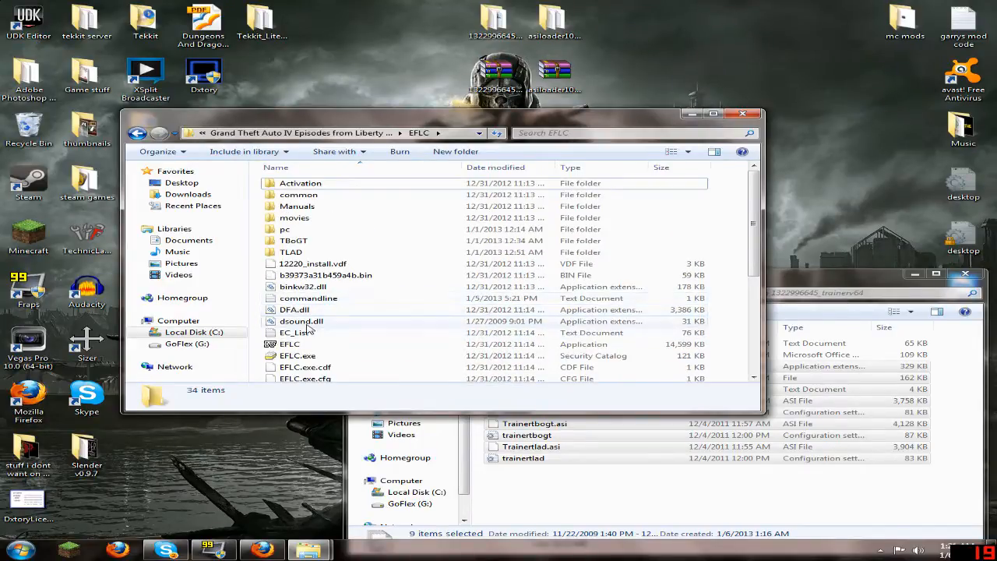
click(303, 321)
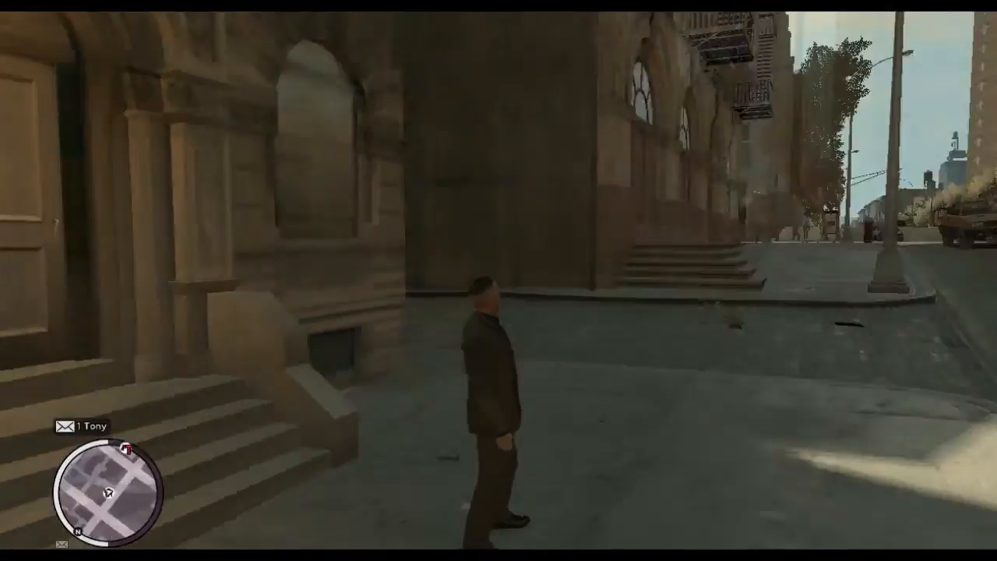
- Show the Simple Trainer main menu in-game and move down to Bodyguard/Ped Spawning
key(w)
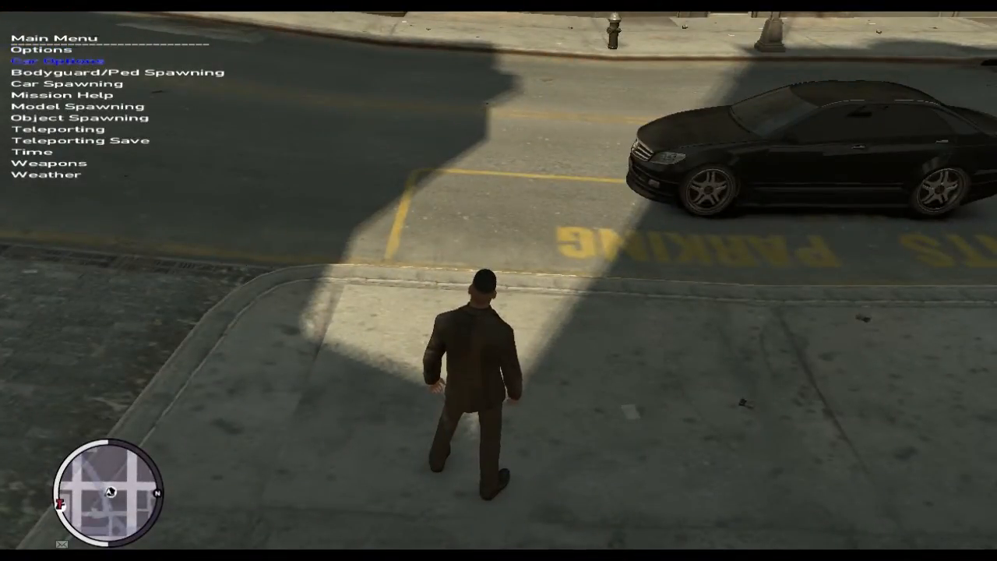
key(down)
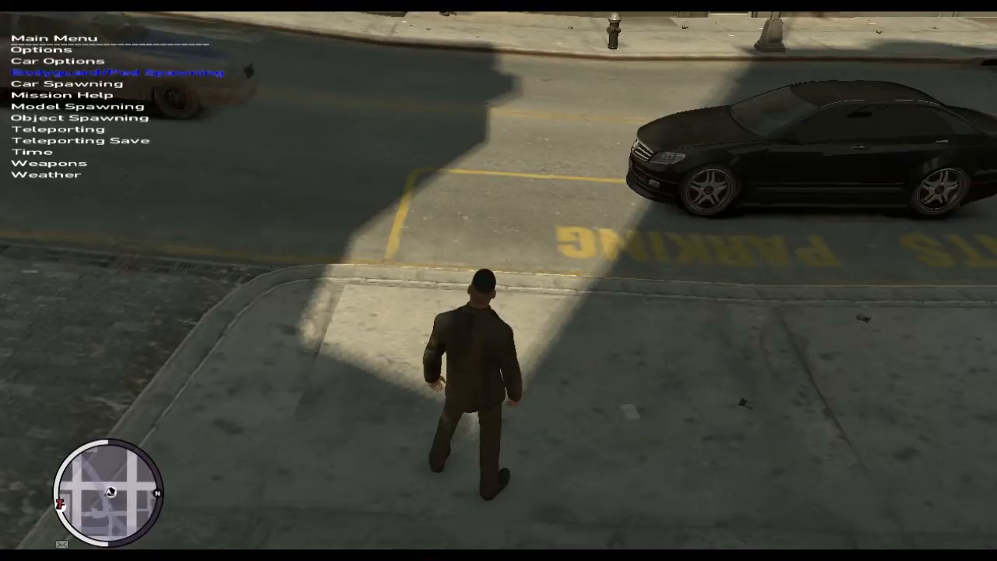